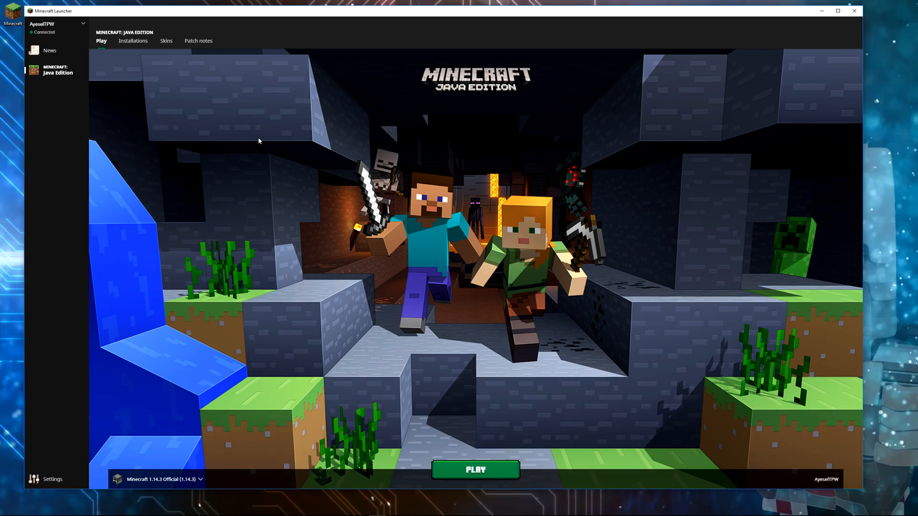
pyautogui.moveTo(460, 89)
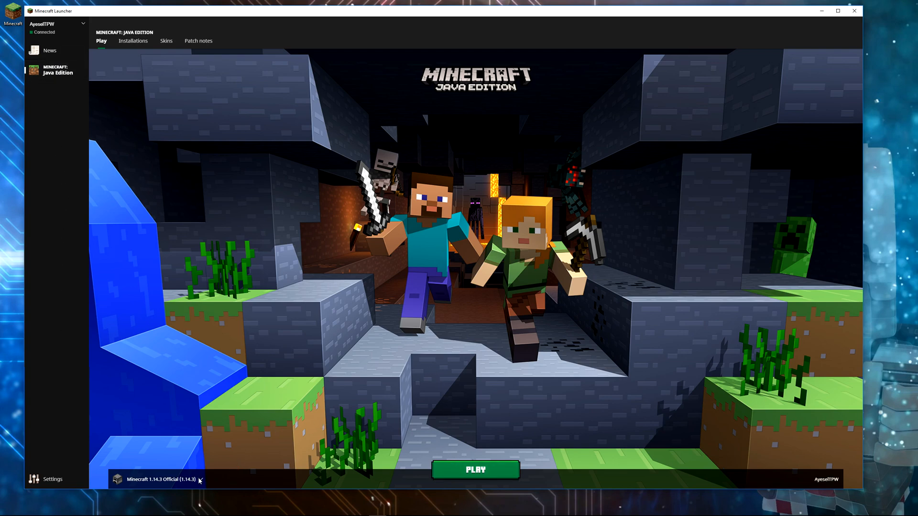
# Download the Minecraft installer for Windows from minecraft.net's download page.
pyautogui.click(159, 479)
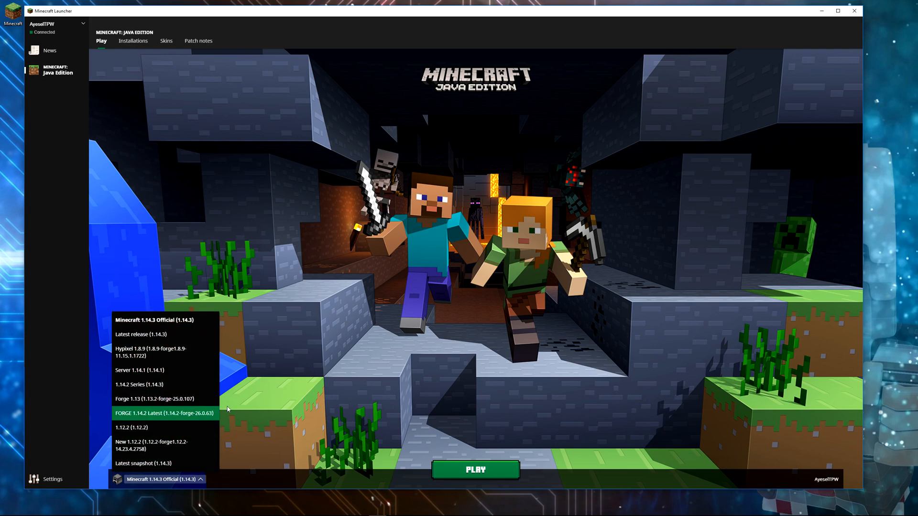
pyautogui.click(159, 480)
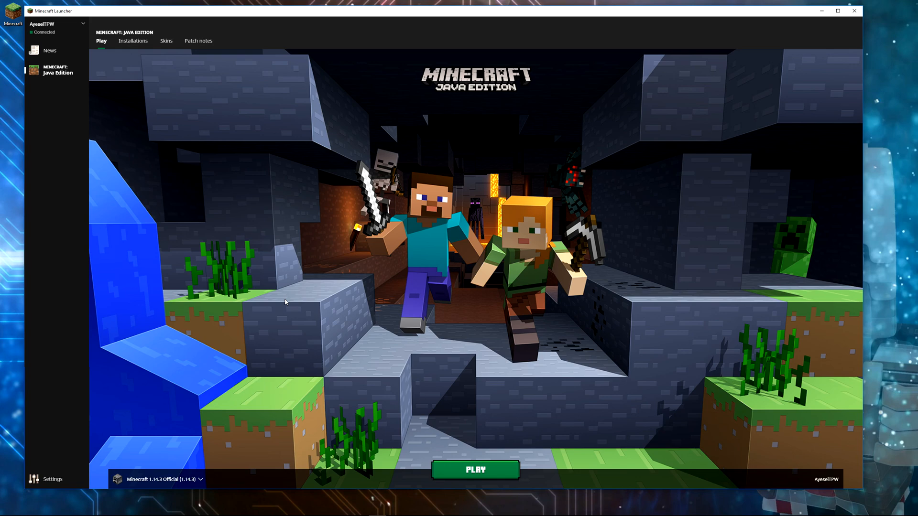
pyautogui.moveTo(276, 307)
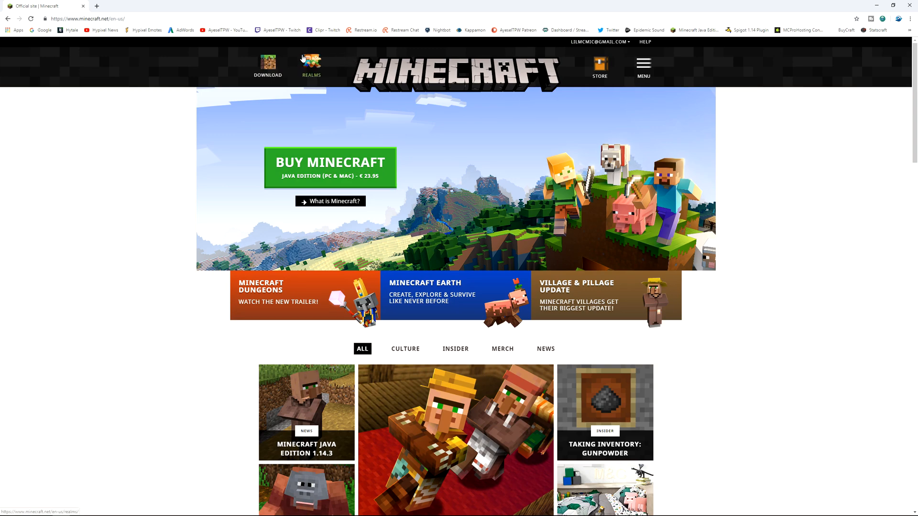
pyautogui.click(267, 66)
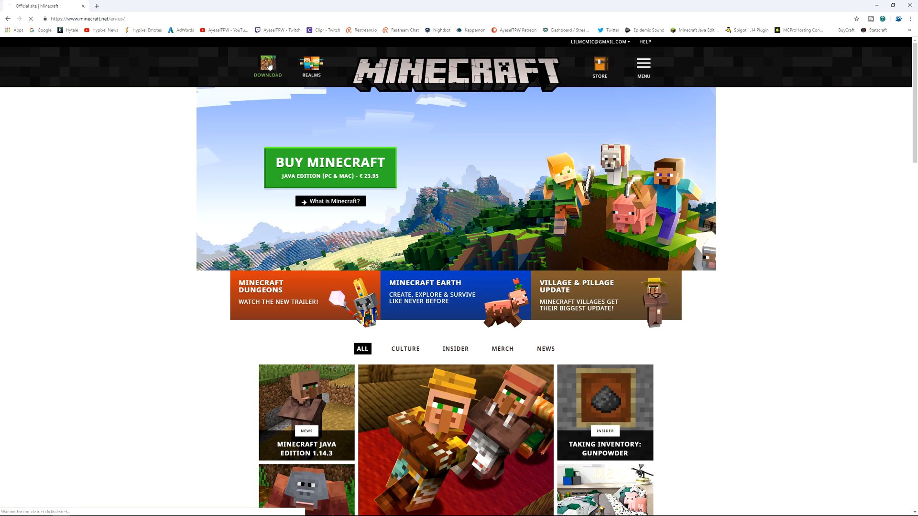
pyautogui.click(329, 162)
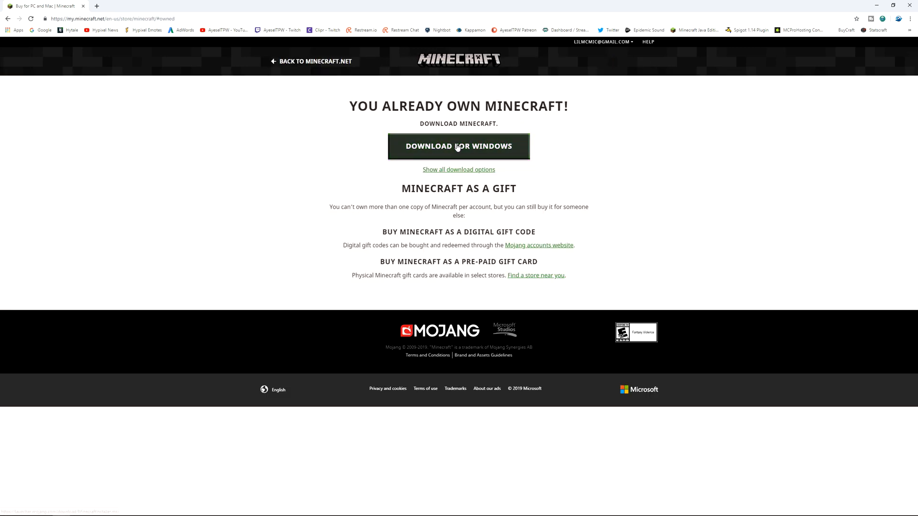
pyautogui.click(458, 146)
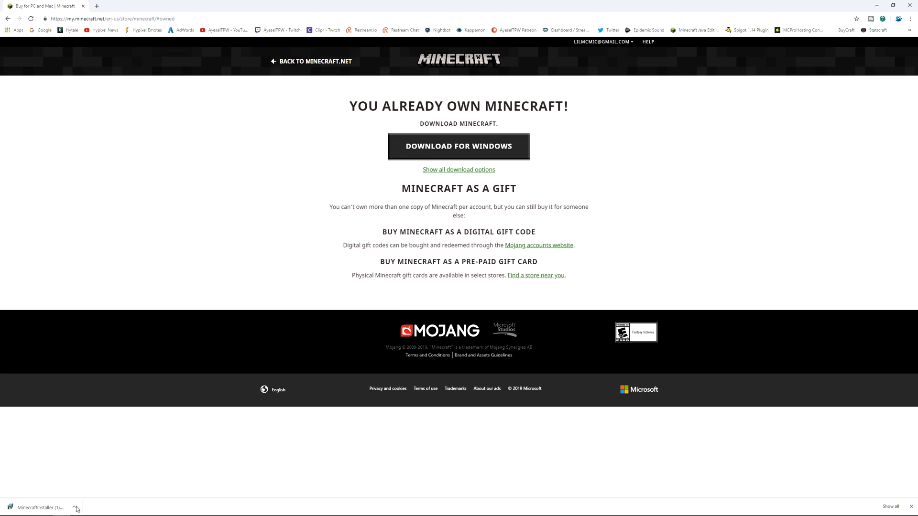
# Run the downloaded installer and advance the setup wizard past its welcome page.
pyautogui.click(39, 507)
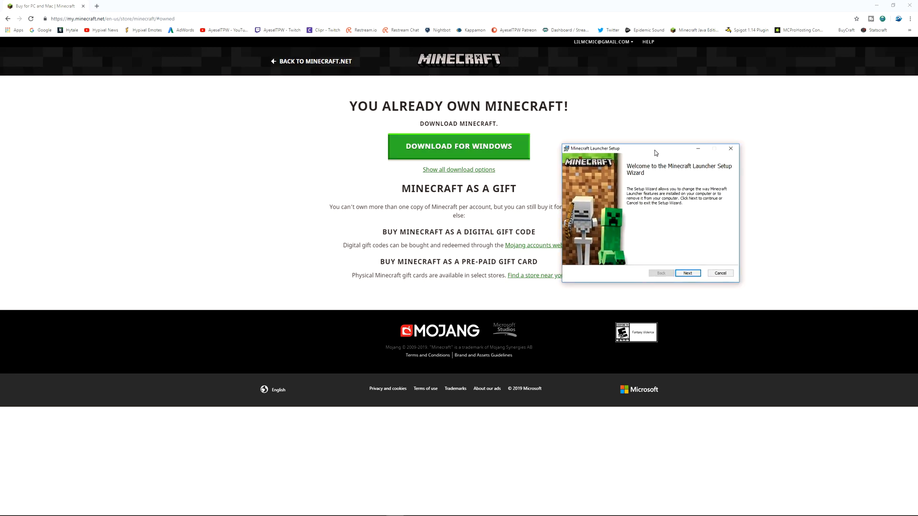
pyautogui.moveTo(598, 148); pyautogui.dragTo(158, 131)
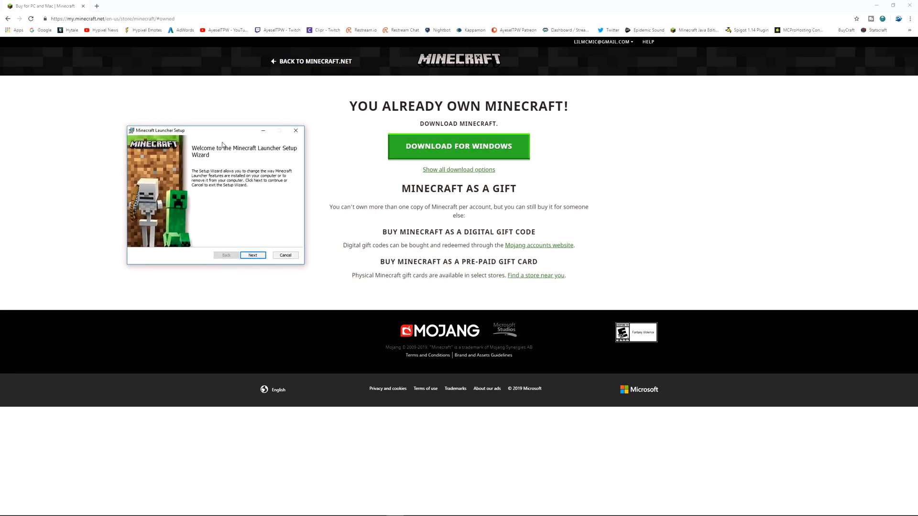
pyautogui.moveTo(248, 245)
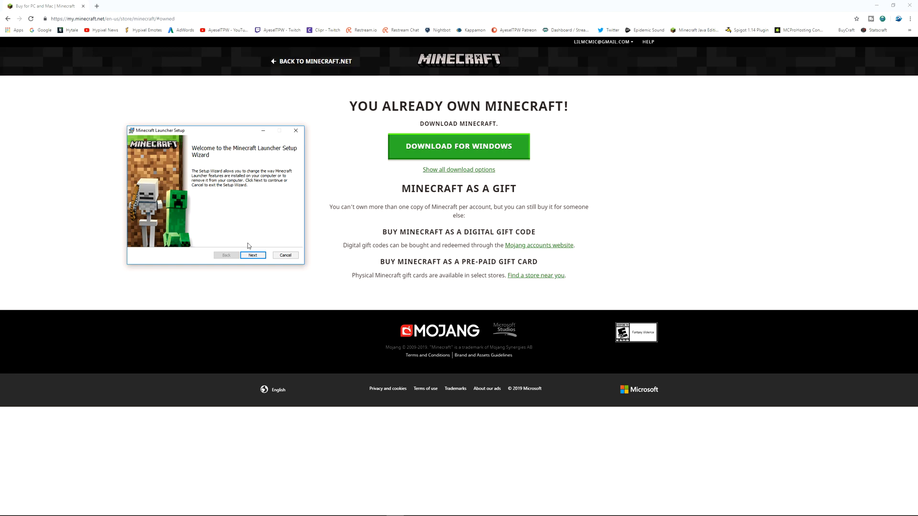
pyautogui.click(252, 255)
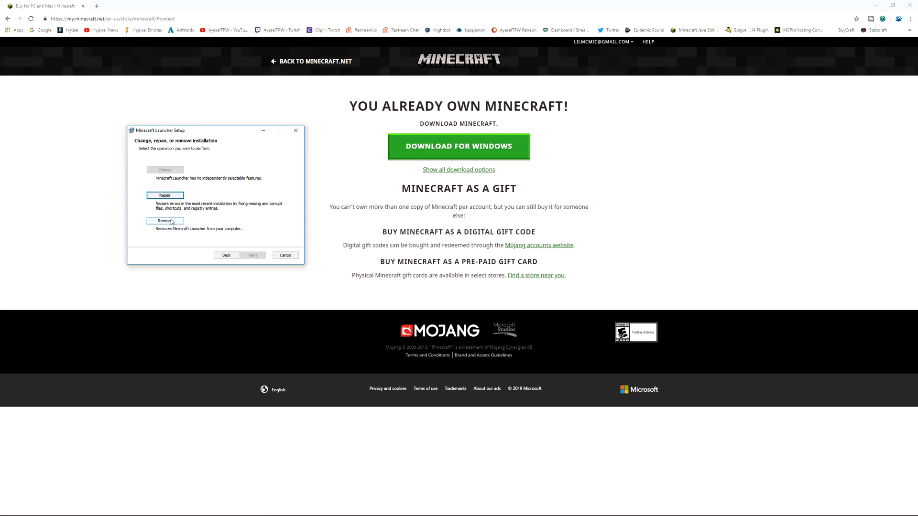
pyautogui.click(165, 196)
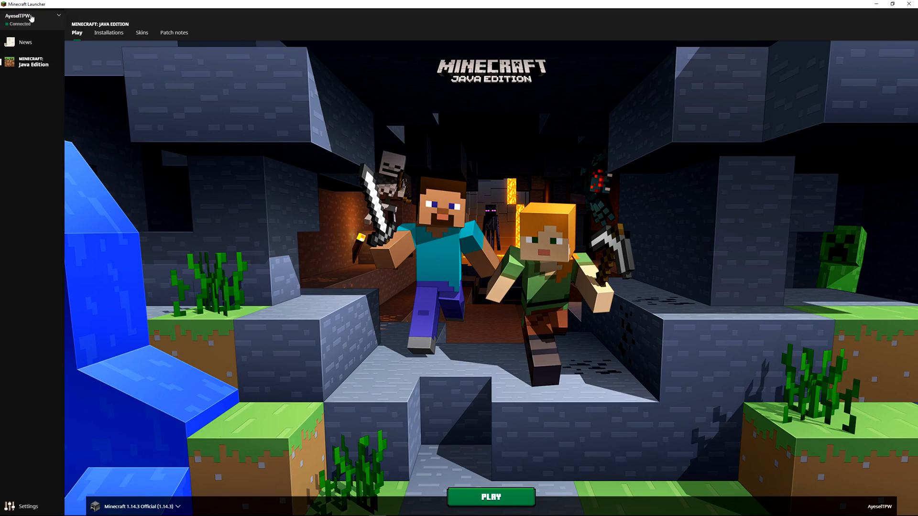
pyautogui.moveTo(28, 23)
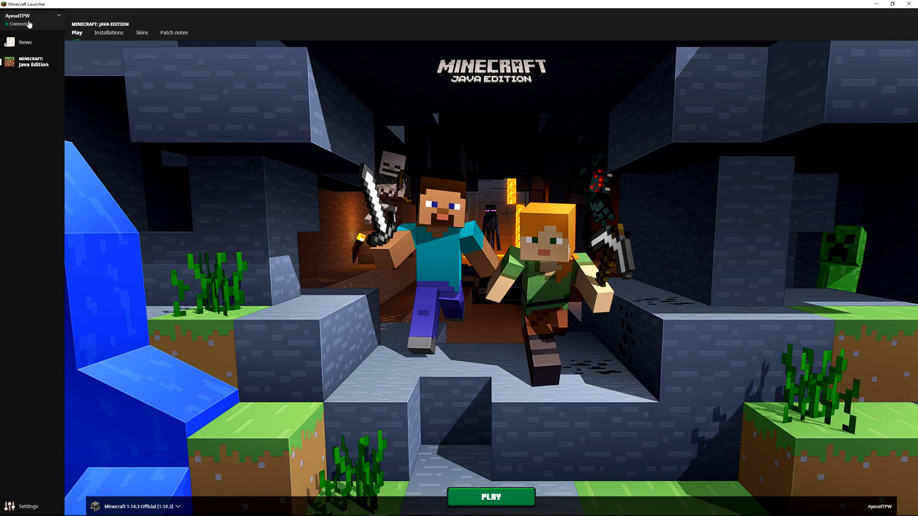
pyautogui.click(26, 41)
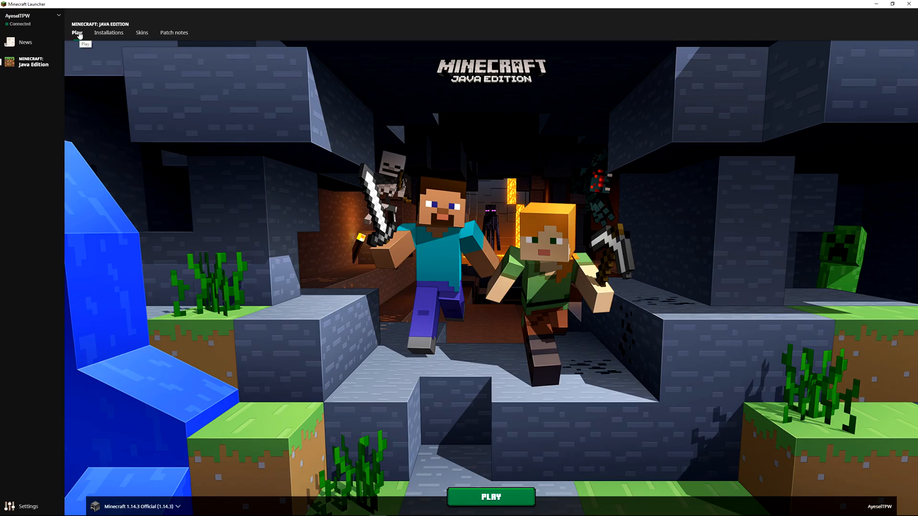
pyautogui.moveTo(396, 390)
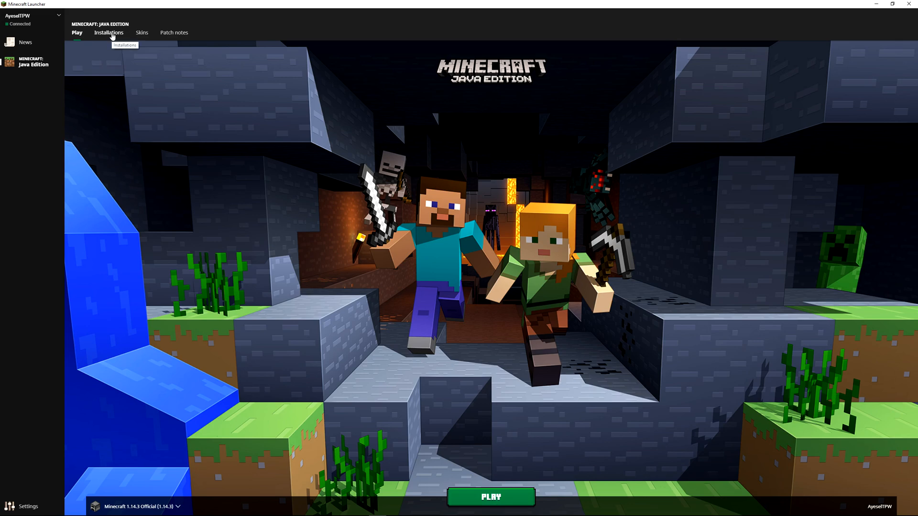
# Hide snapshot versions from the Installations list by unchecking the Snapshots filter.
pyautogui.click(109, 32)
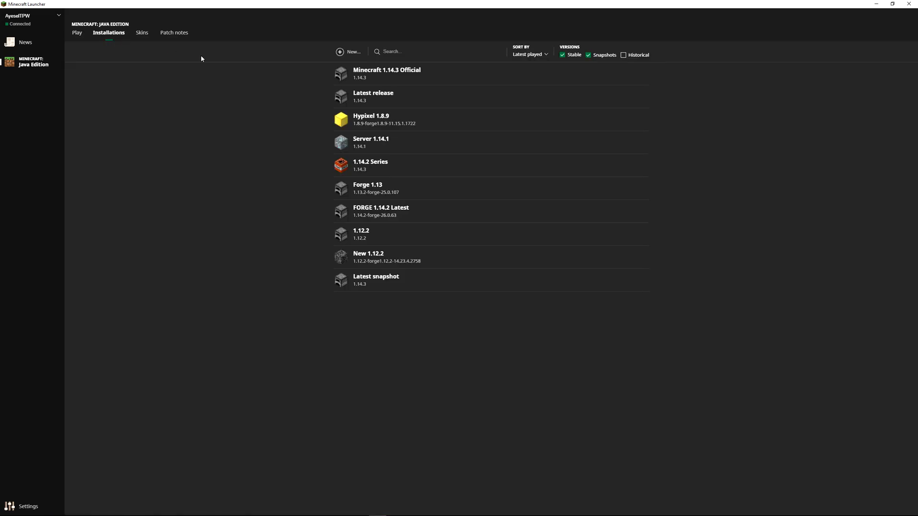
pyautogui.moveTo(368, 235)
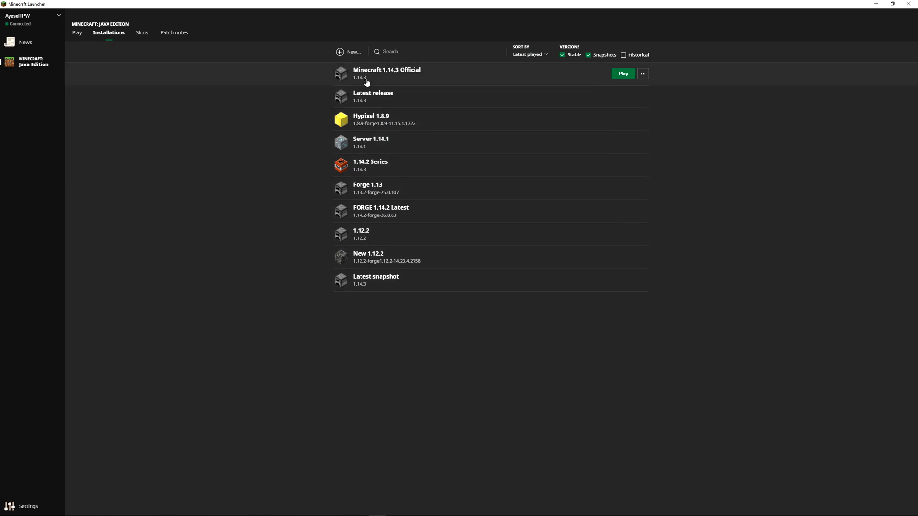
pyautogui.moveTo(369, 189)
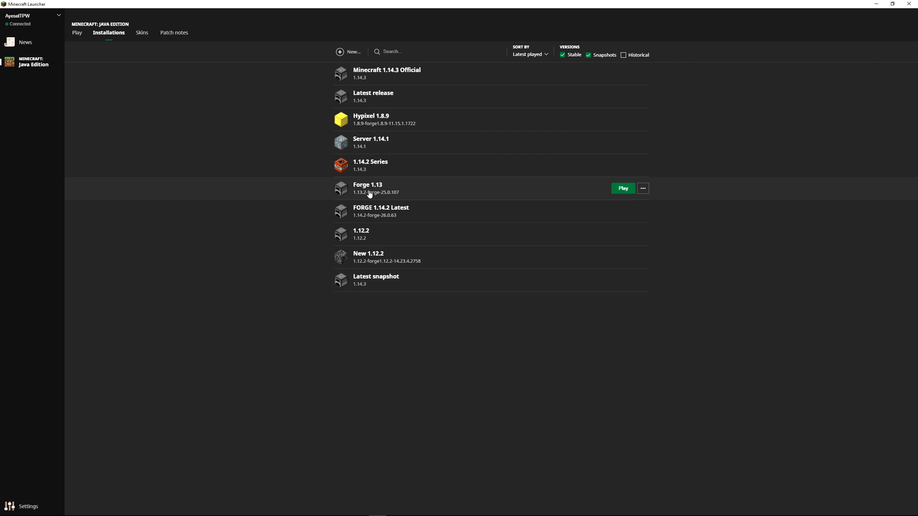
pyautogui.moveTo(361, 215)
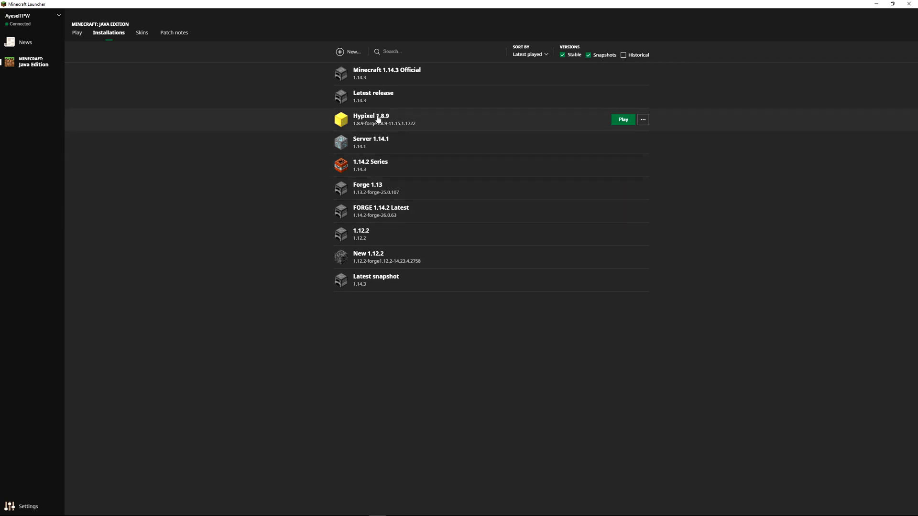
pyautogui.moveTo(520, 63)
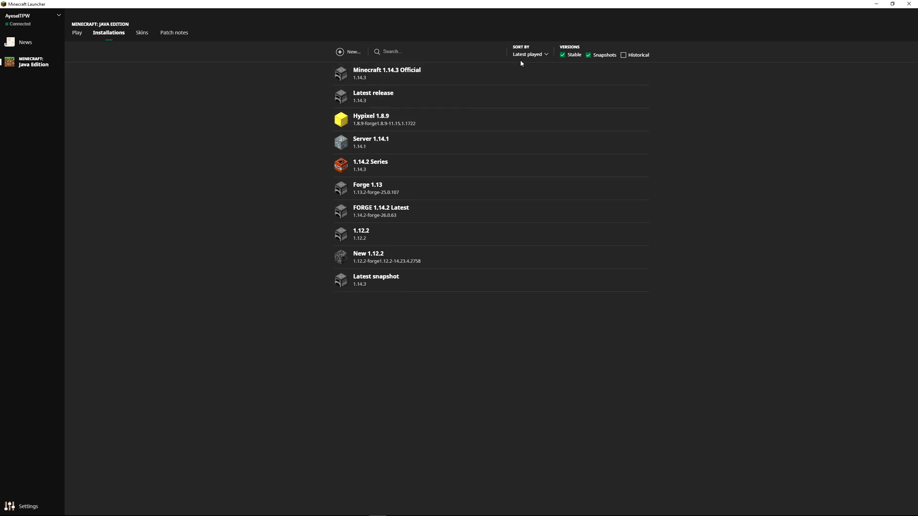
pyautogui.moveTo(589, 55)
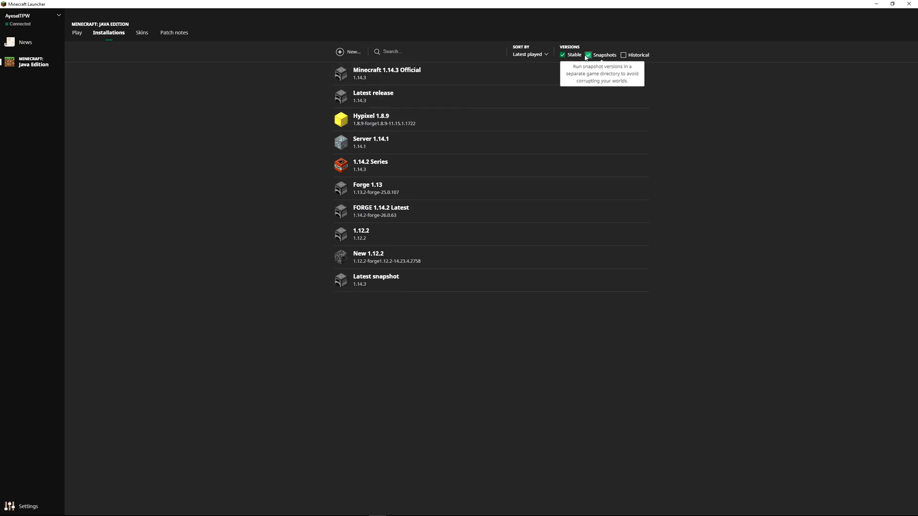
pyautogui.click(588, 55)
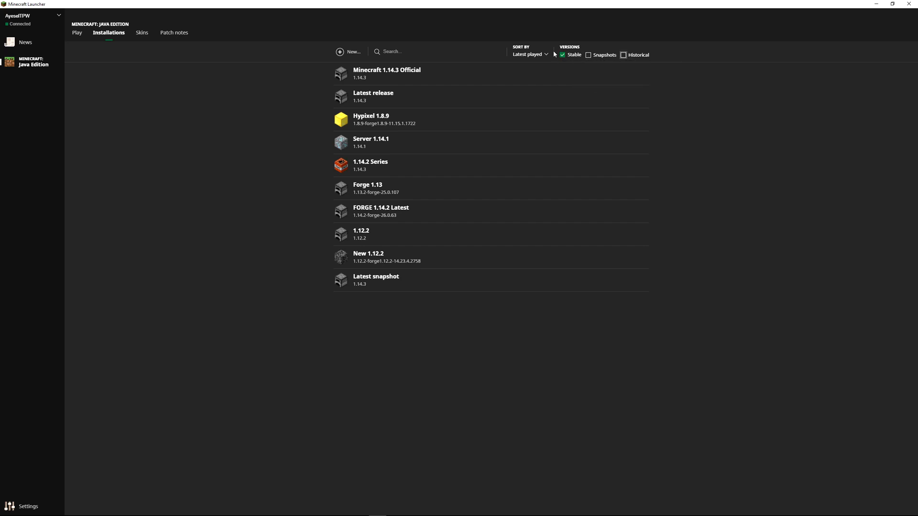
pyautogui.click(141, 32)
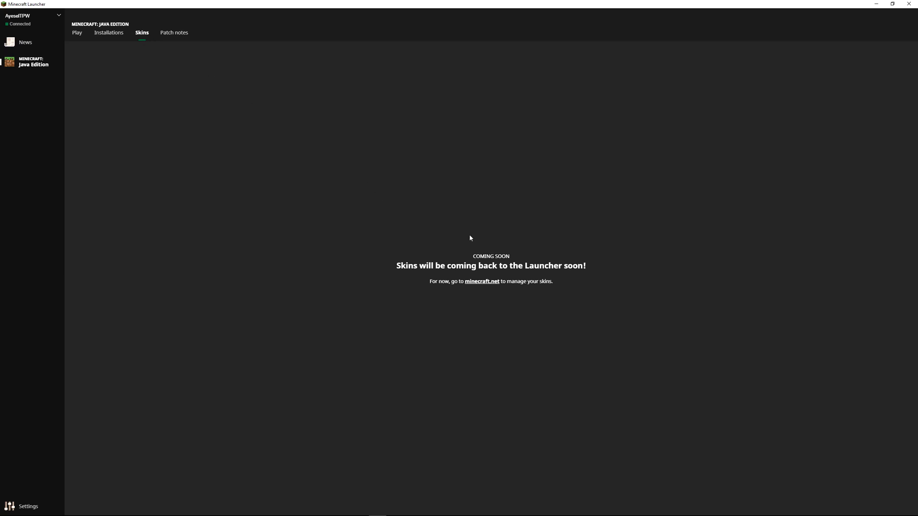
pyautogui.moveTo(584, 269)
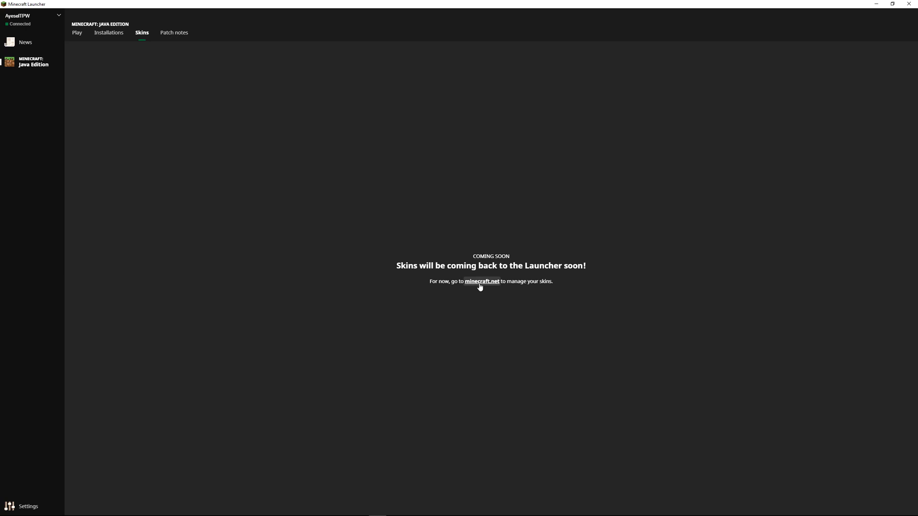
pyautogui.moveTo(391, 189)
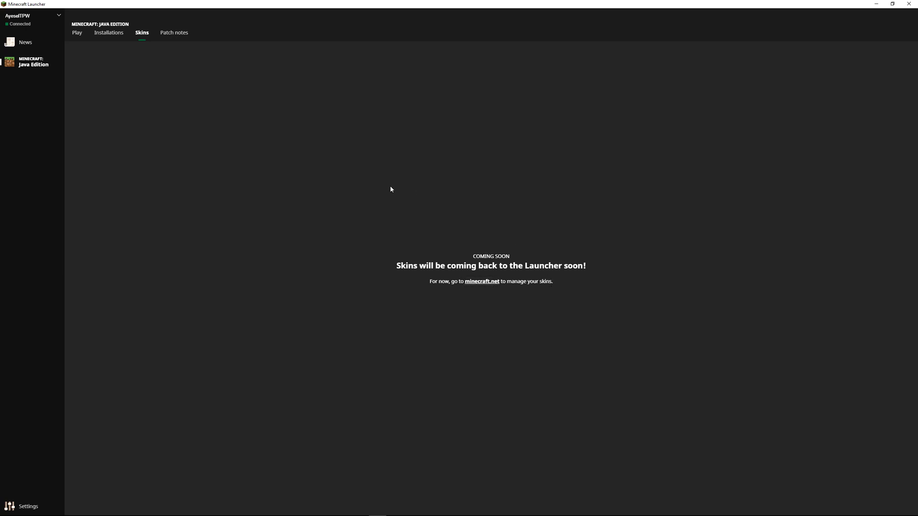
pyautogui.moveTo(193, 36)
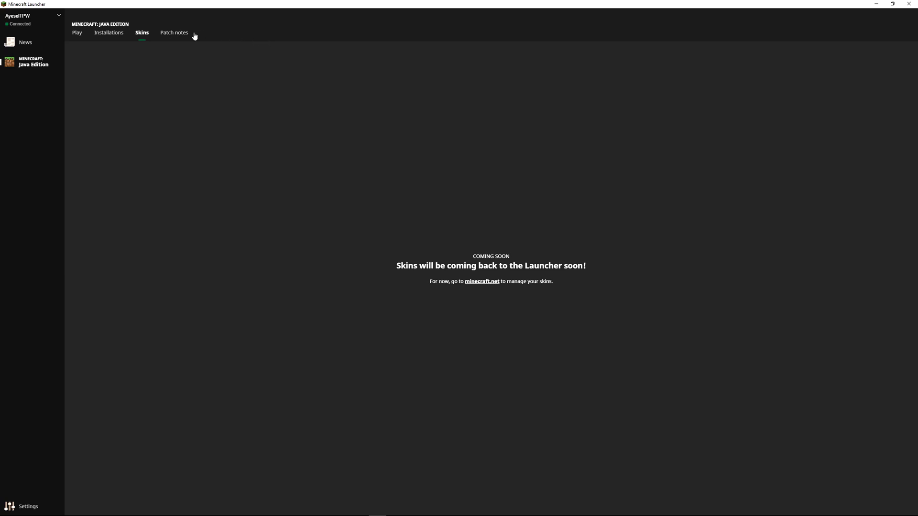
# Scroll the 1.14.0 patch notes down to crossbow enchantments and decorative blocks.
pyautogui.click(174, 32)
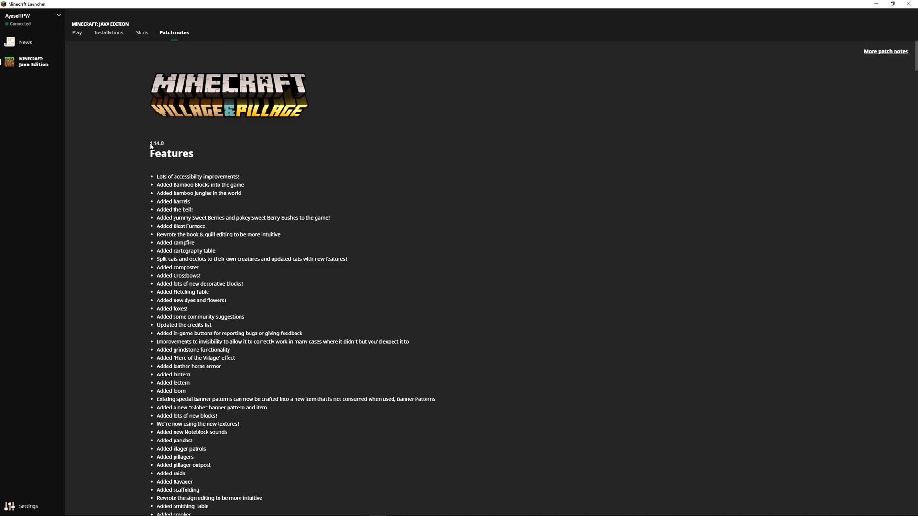
pyautogui.scroll(-3)
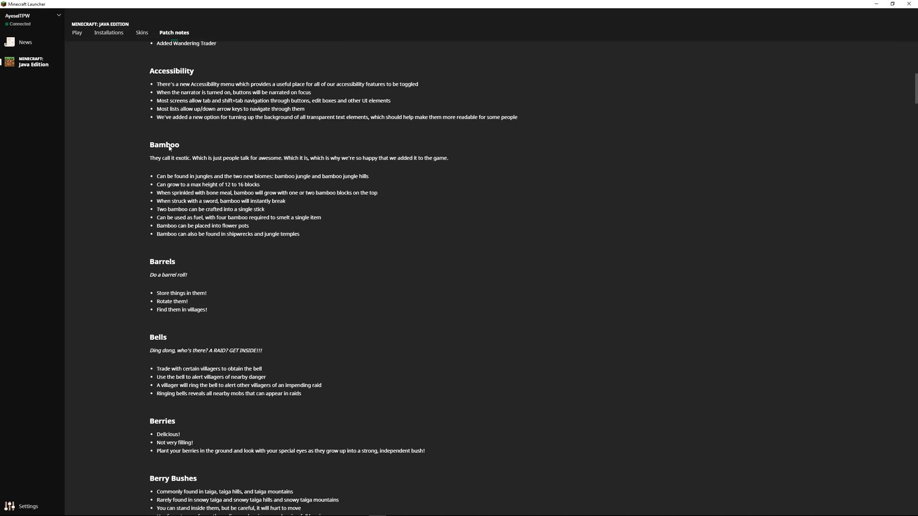
pyautogui.scroll(-3)
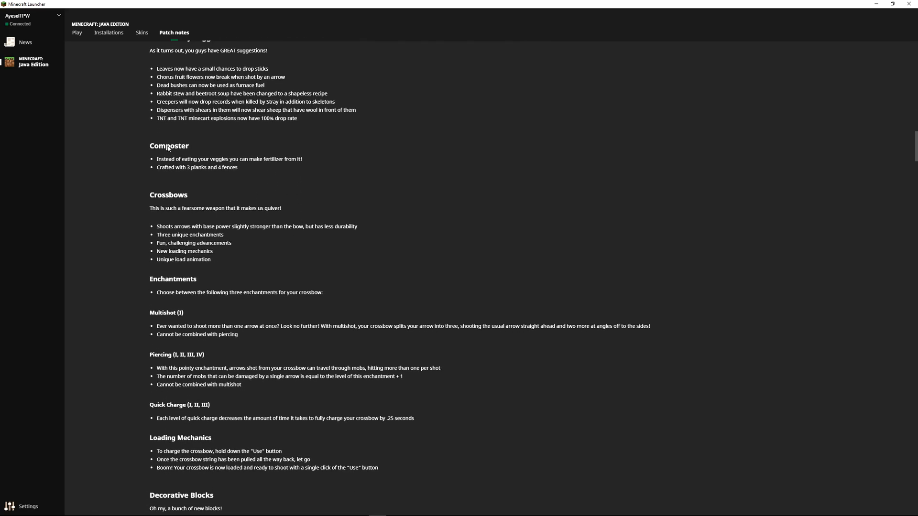
pyautogui.scroll(-3)
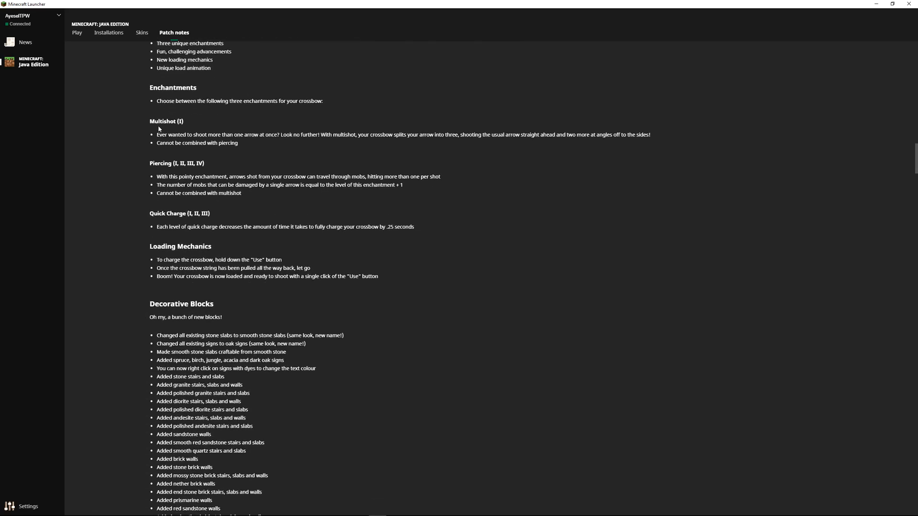
pyautogui.click(77, 32)
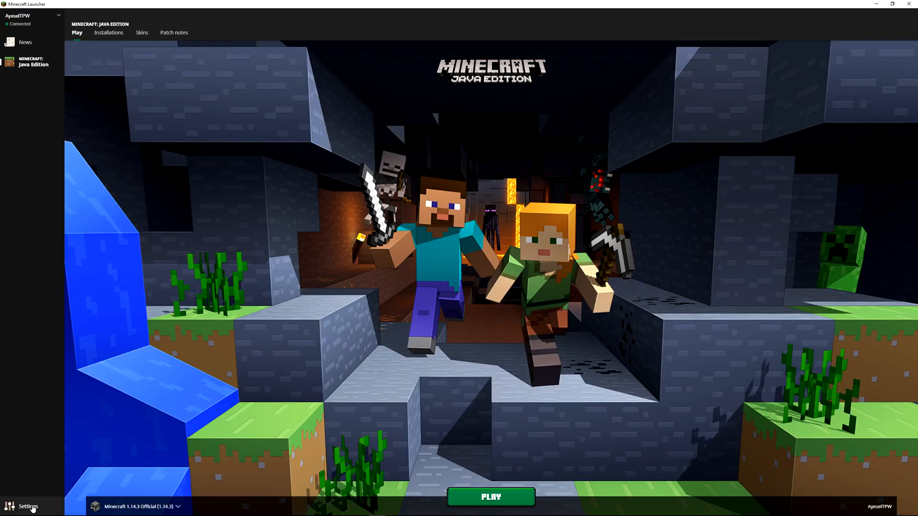
pyautogui.click(28, 506)
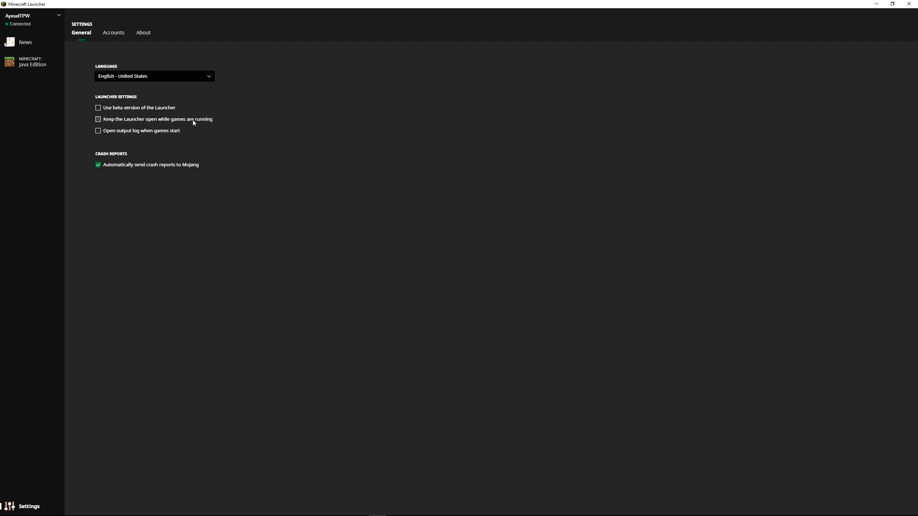
pyautogui.click(32, 61)
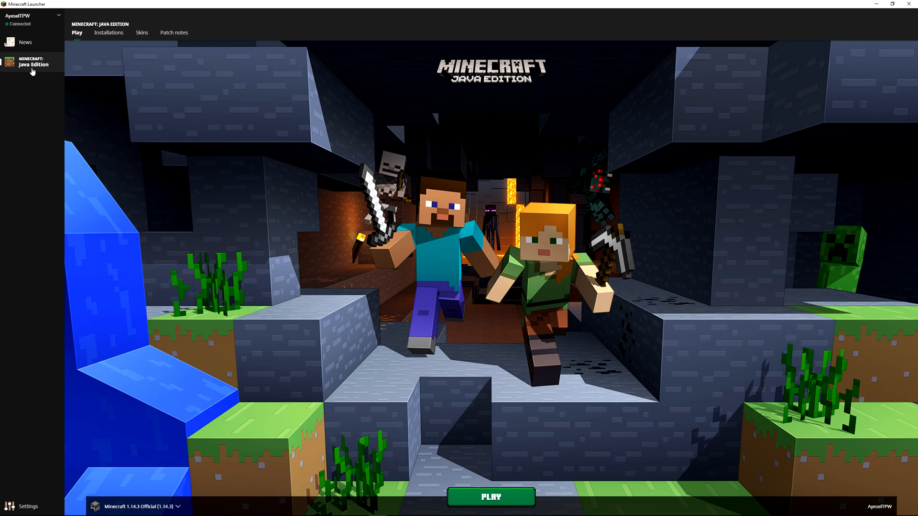
pyautogui.click(135, 507)
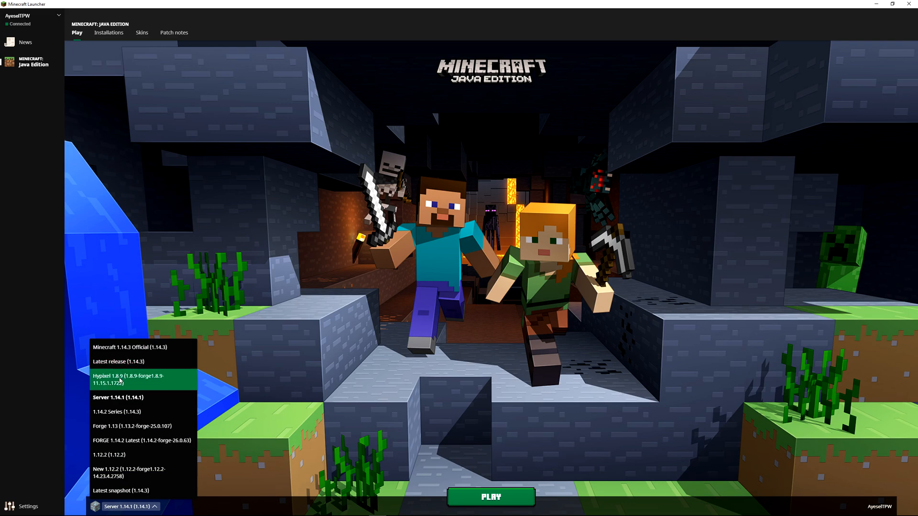
pyautogui.moveTo(121, 455)
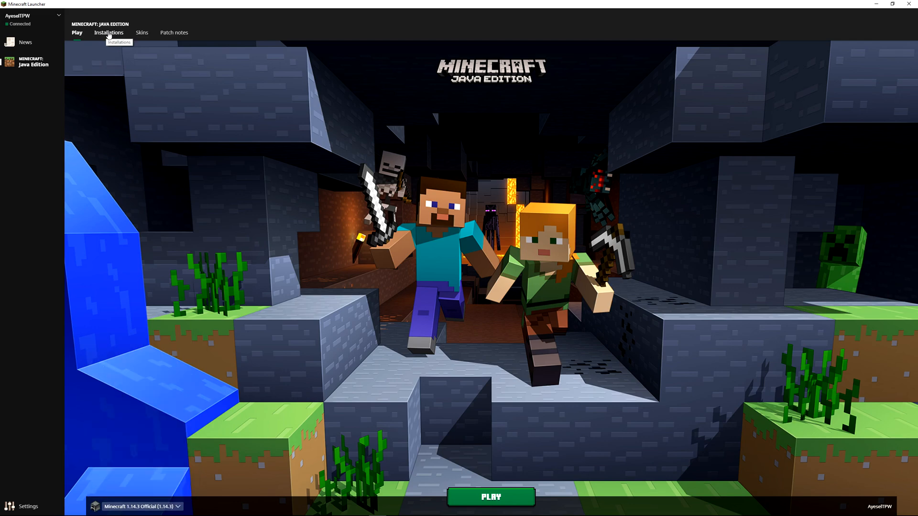
# Edit the Minecraft 1.14.3 Official installation and select its name field.
pyautogui.click(109, 32)
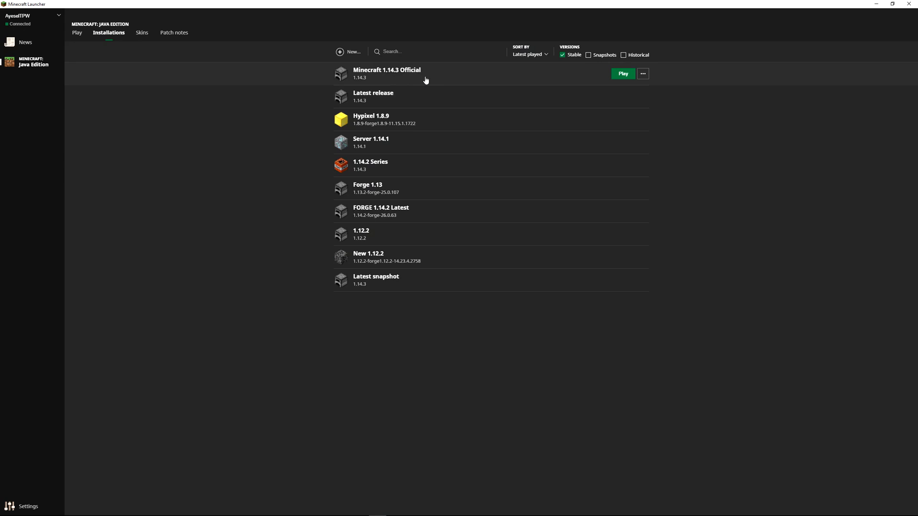
pyautogui.moveTo(488, 76)
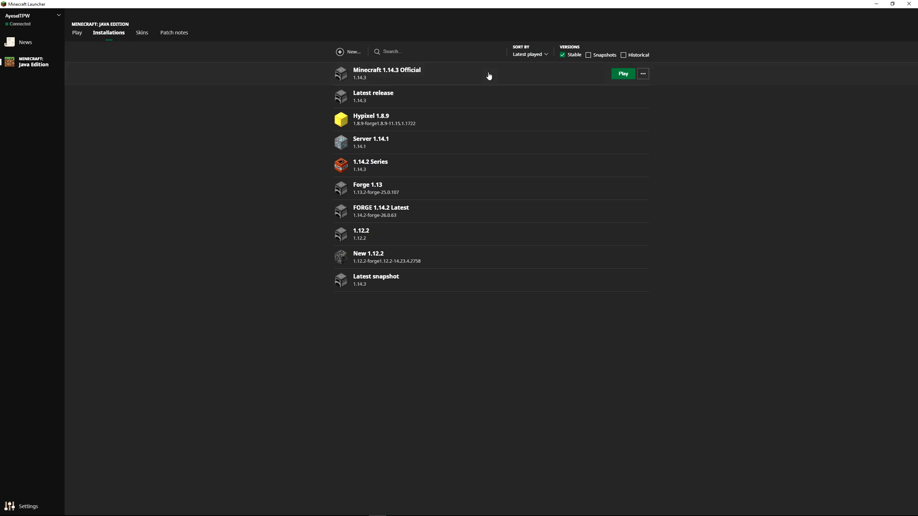
pyautogui.click(643, 73)
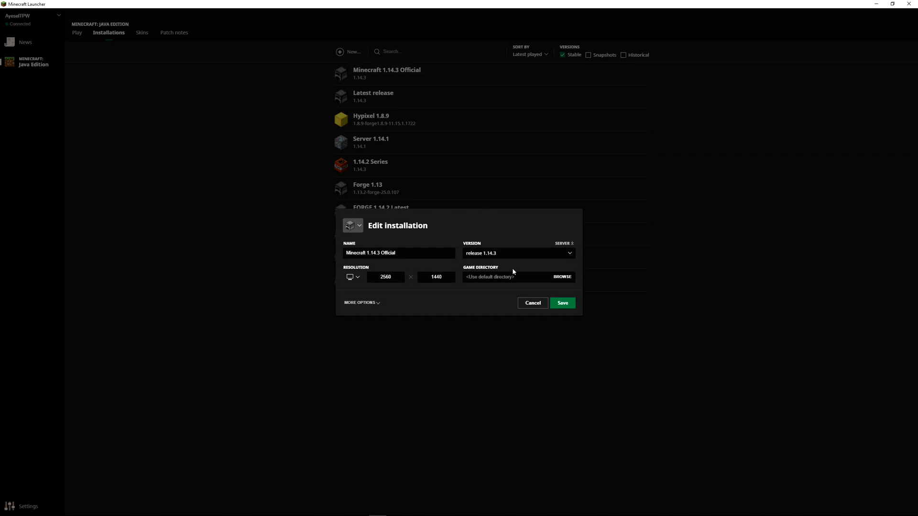
pyautogui.moveTo(518, 286)
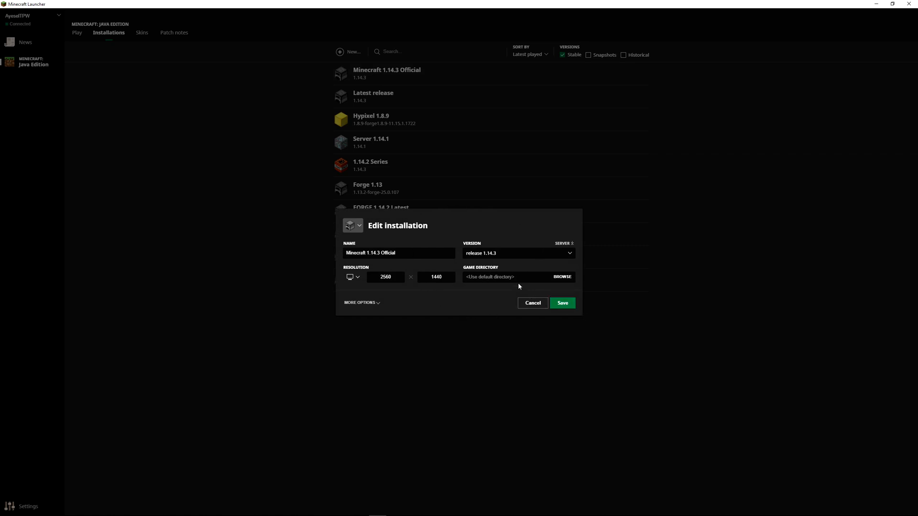
pyautogui.moveTo(366, 77)
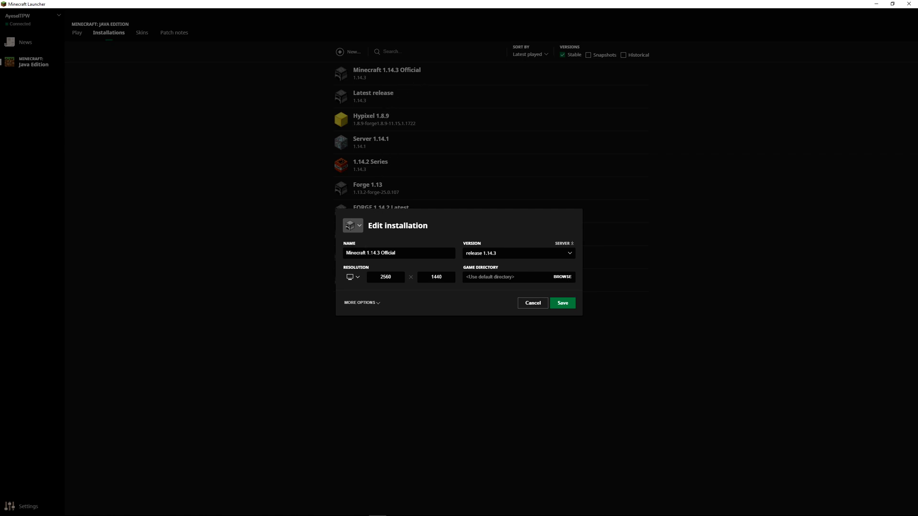
pyautogui.doubleClick(388, 253)
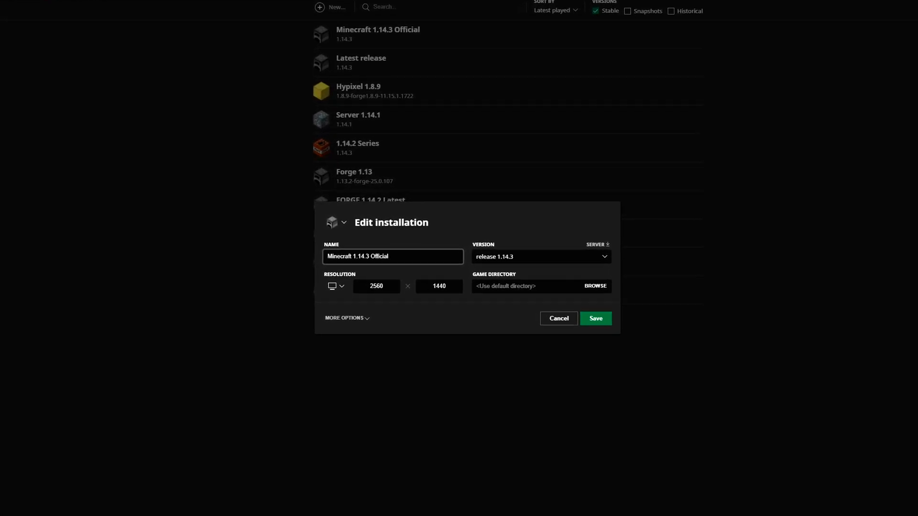
pyautogui.click(336, 286)
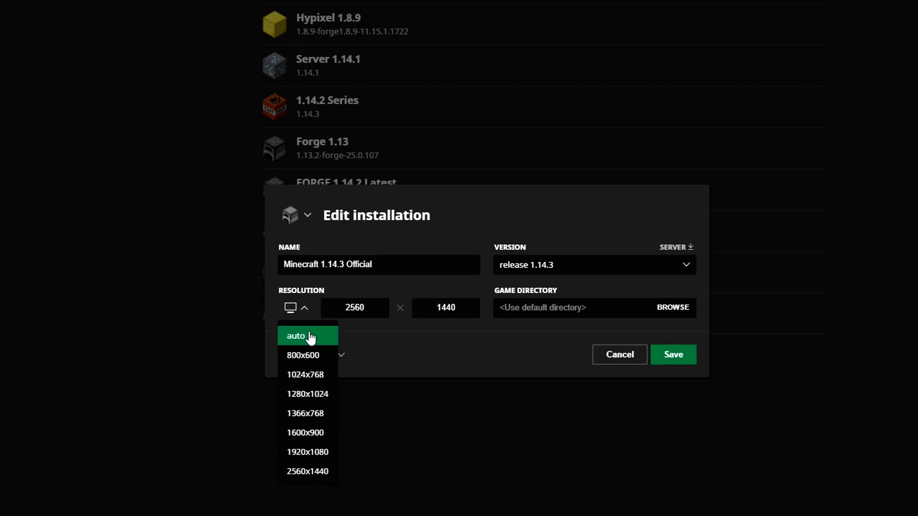
pyautogui.moveTo(407, 362)
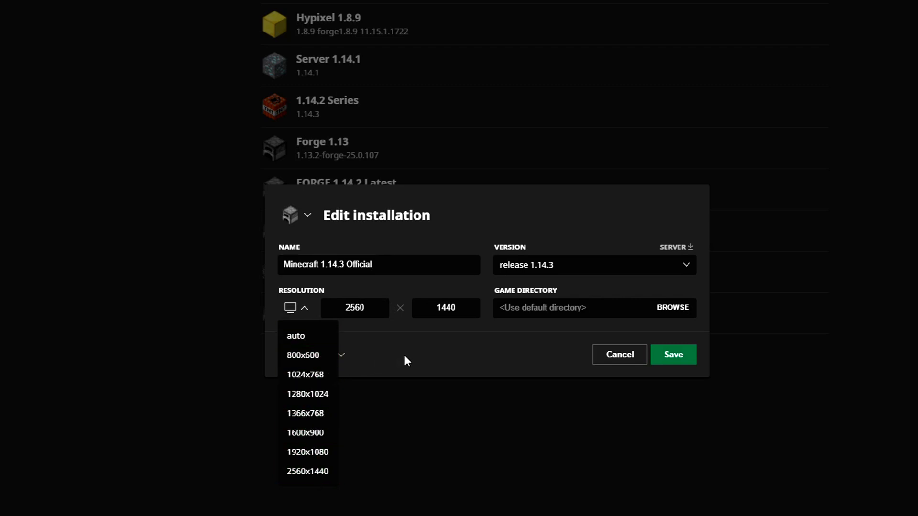
pyautogui.moveTo(389, 358)
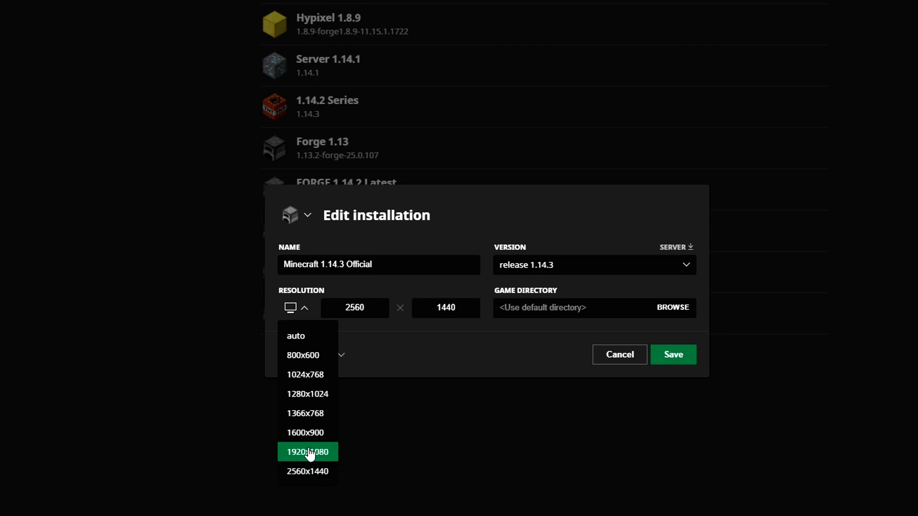
pyautogui.moveTo(327, 457)
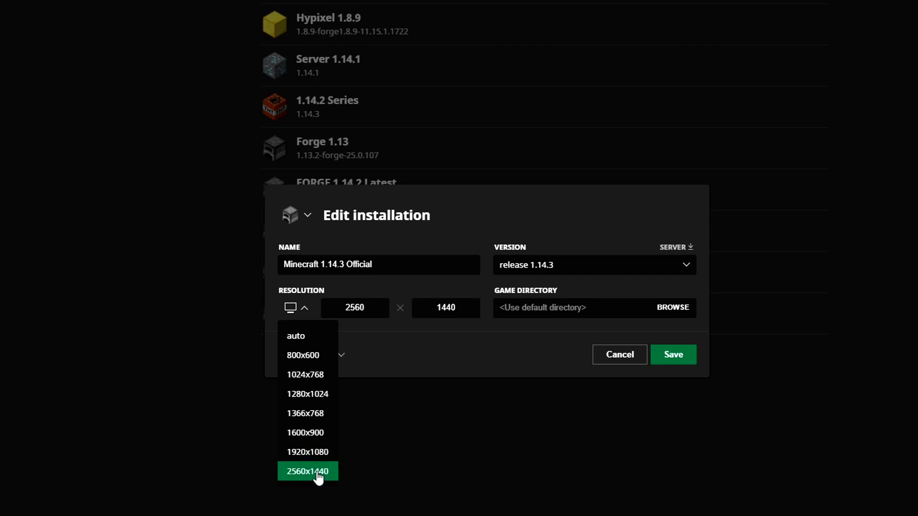
pyautogui.click(308, 471)
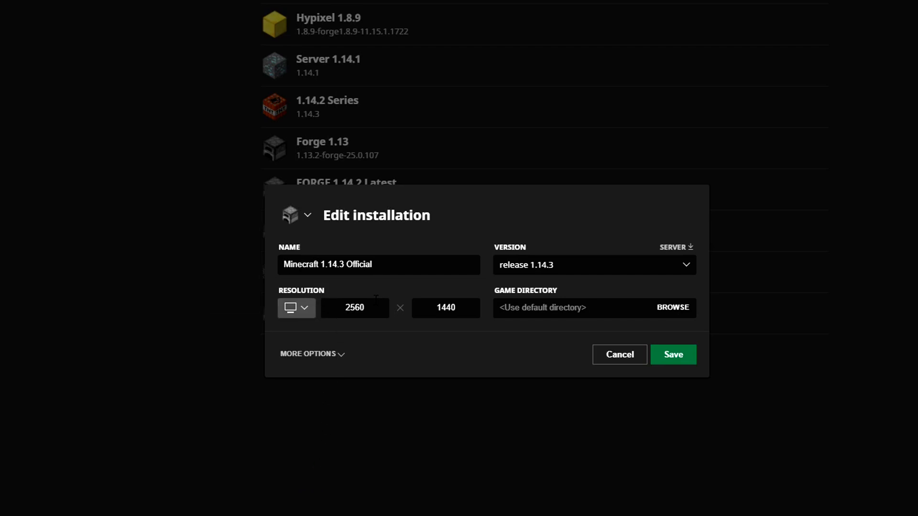
pyautogui.click(304, 308)
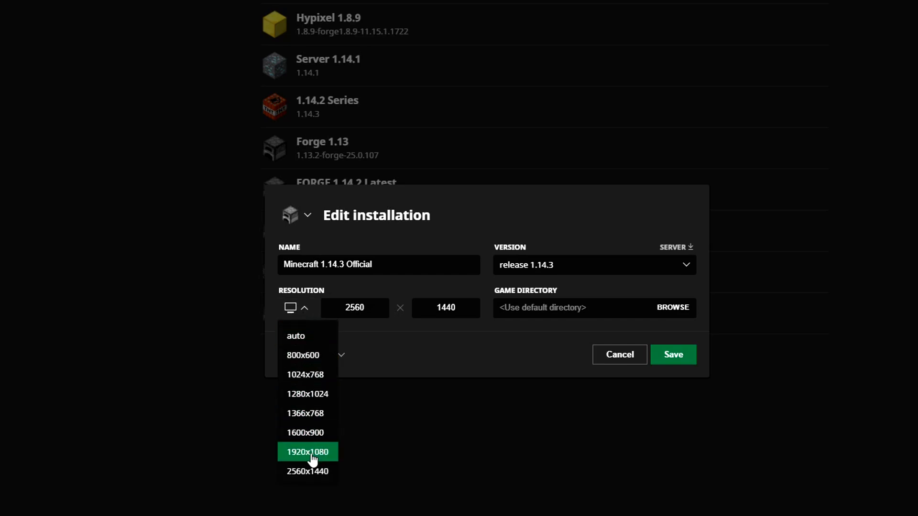
pyautogui.click(307, 452)
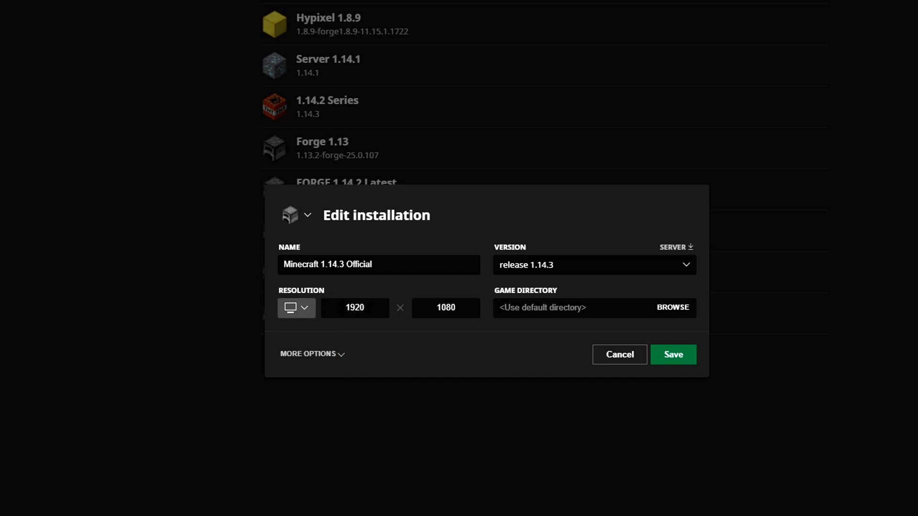
pyautogui.tripleClick(354, 308)
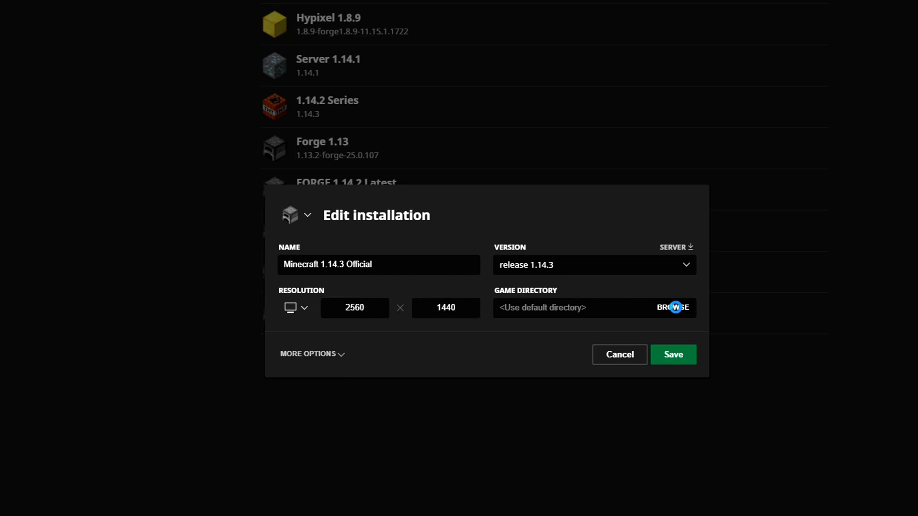
pyautogui.click(673, 308)
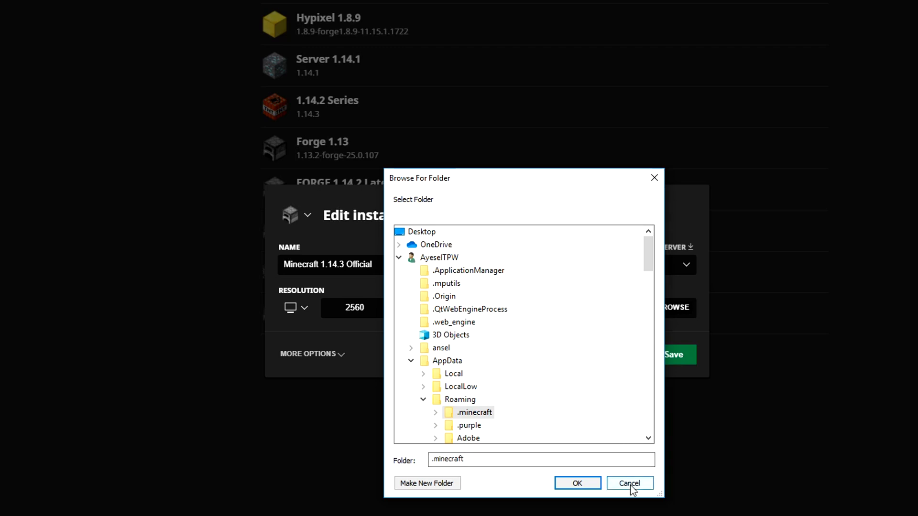
pyautogui.click(630, 483)
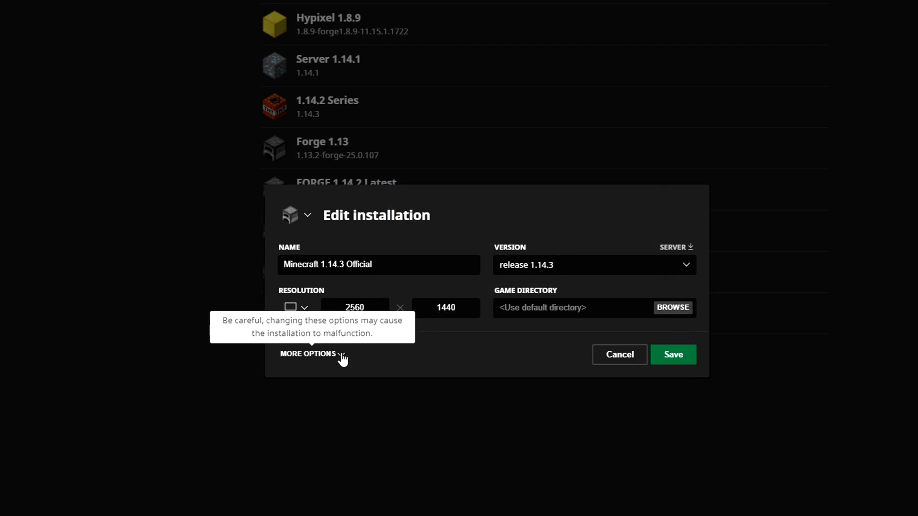
# Set the installation's JVM memory allocation to 8 GB (-Xmx8G) and save it.
pyautogui.click(308, 354)
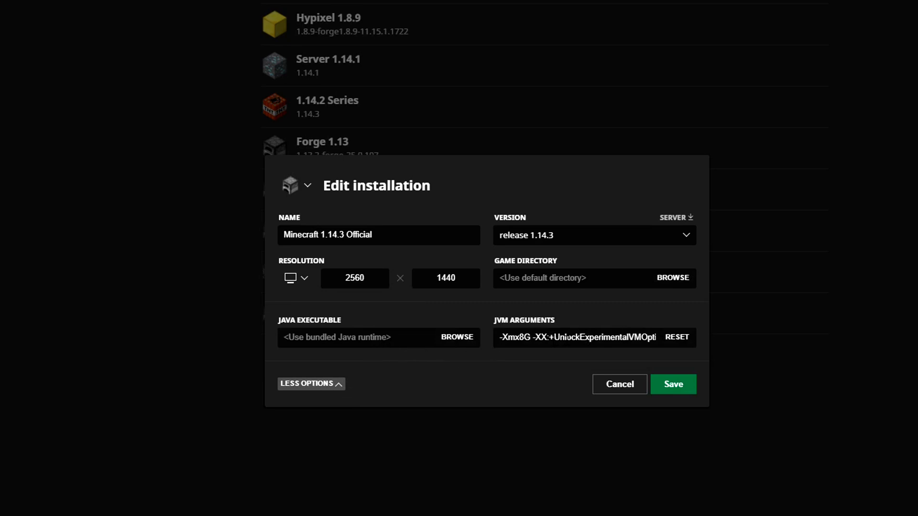
pyautogui.tripleClick(577, 338)
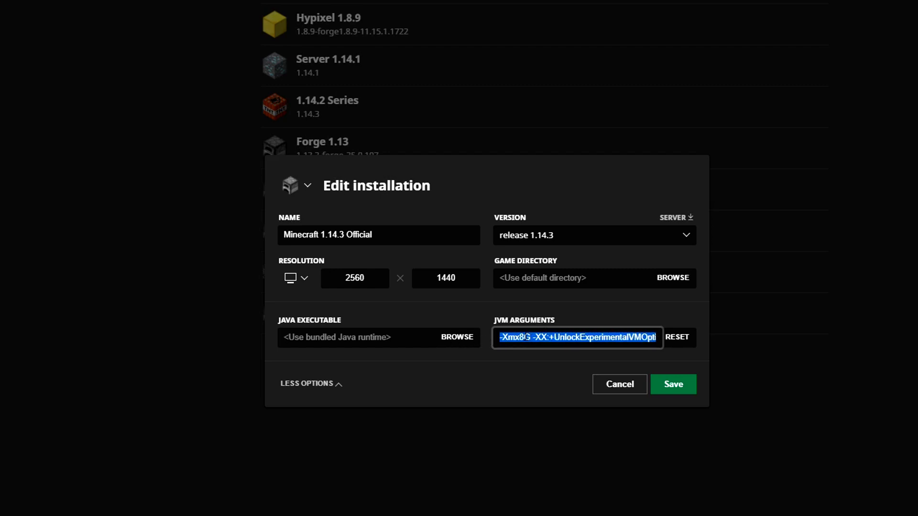
pyautogui.click(521, 337)
pyautogui.write('4')
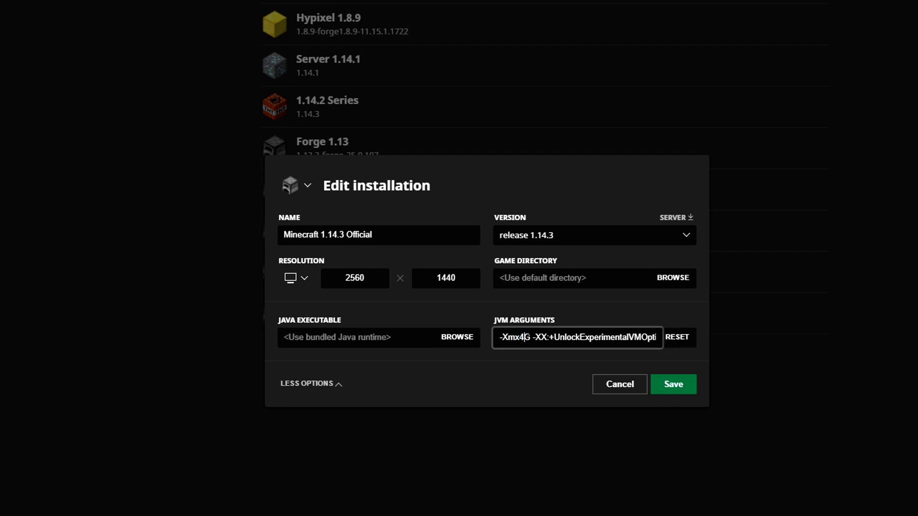
pyautogui.doubleClick(520, 339)
pyautogui.write('8')
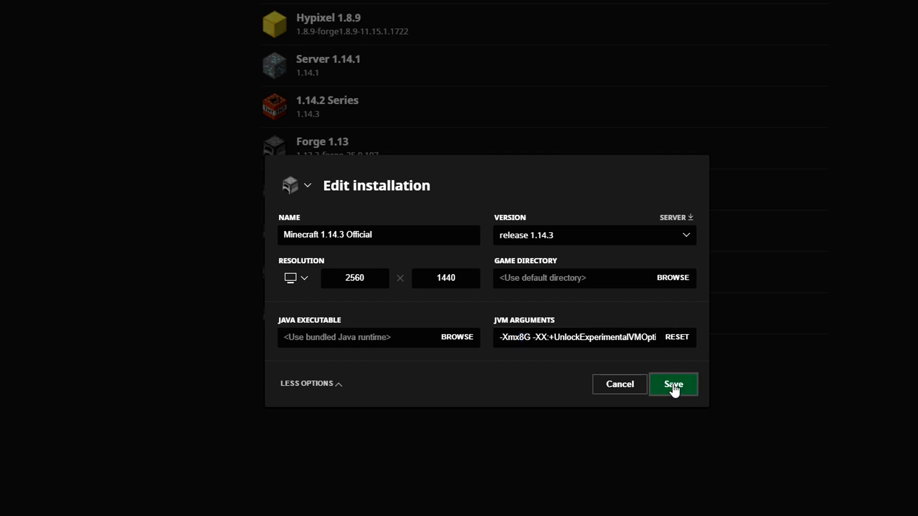
pyautogui.click(672, 385)
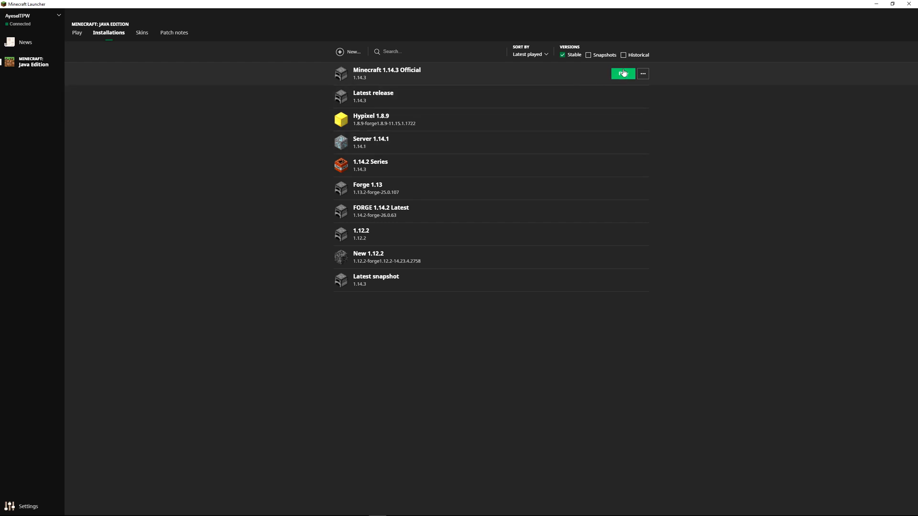
pyautogui.moveTo(469, 88)
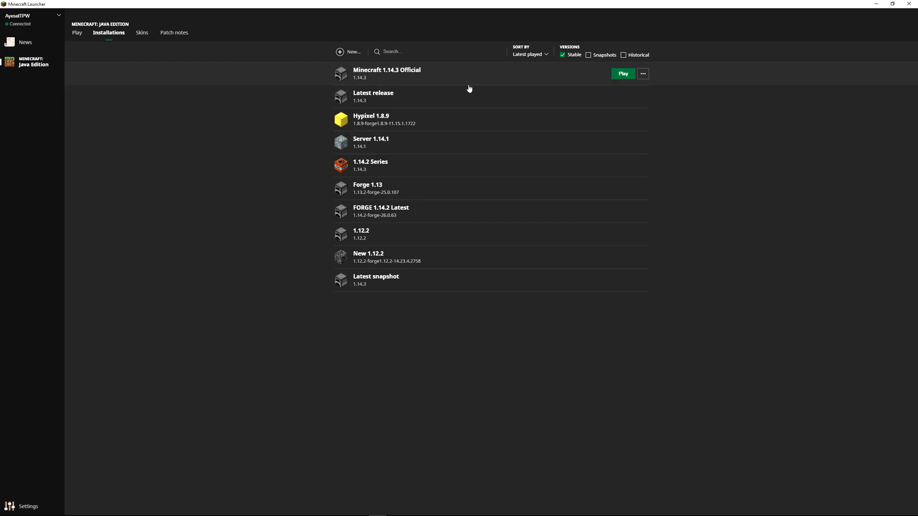
# Launch Minecraft 1.14.3 Official with PLAY on the Java Edition play page.
pyautogui.click(77, 32)
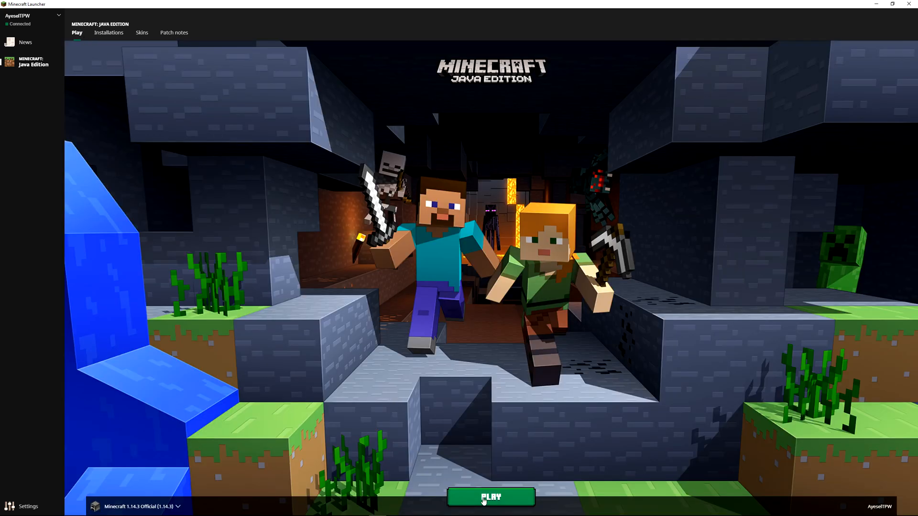
pyautogui.click(491, 497)
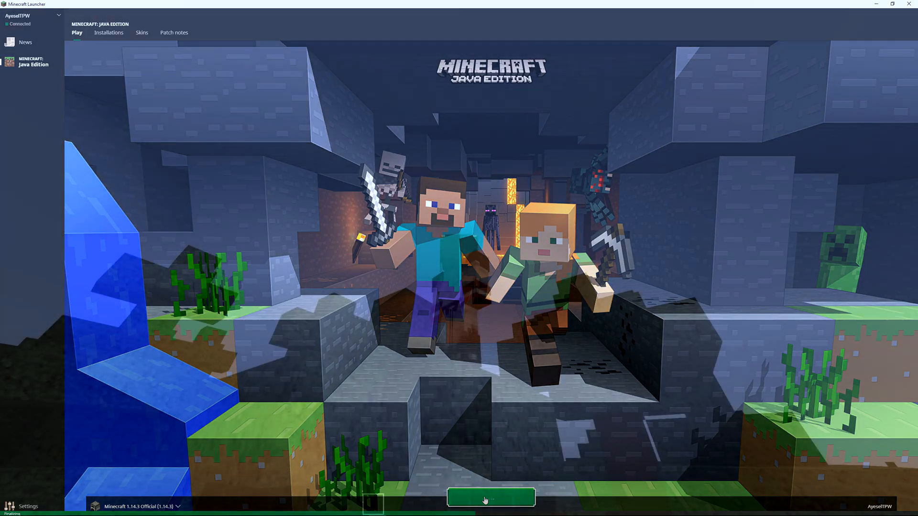
pyautogui.click(490, 498)
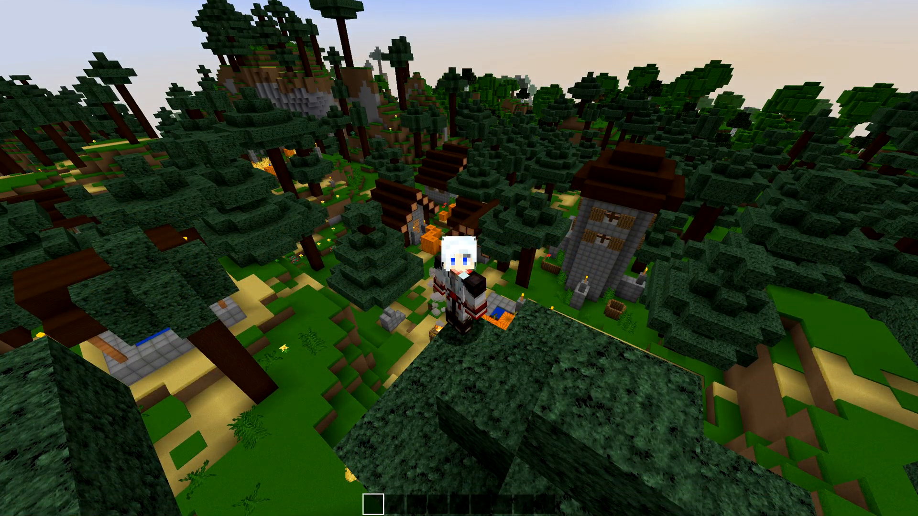